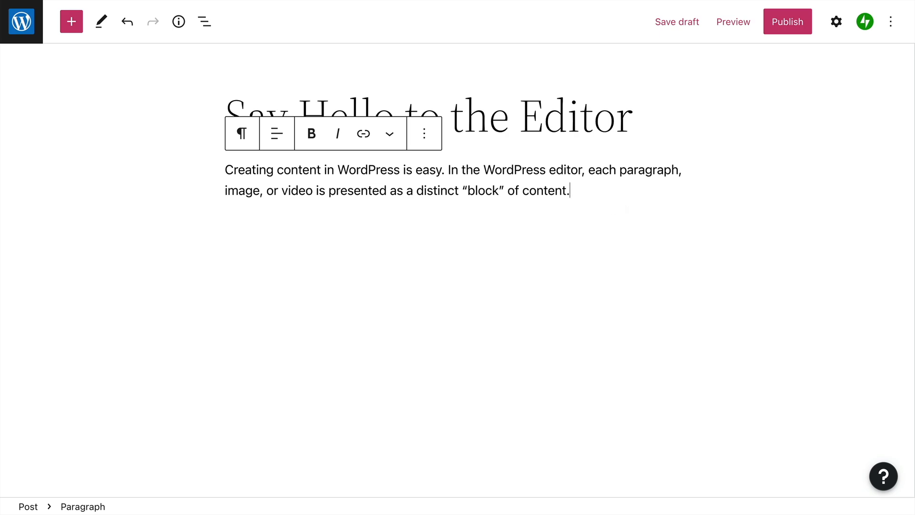
# Step: Add a new empty block after the intro paragraph and place the cursor in it
pyautogui.press('Enter')
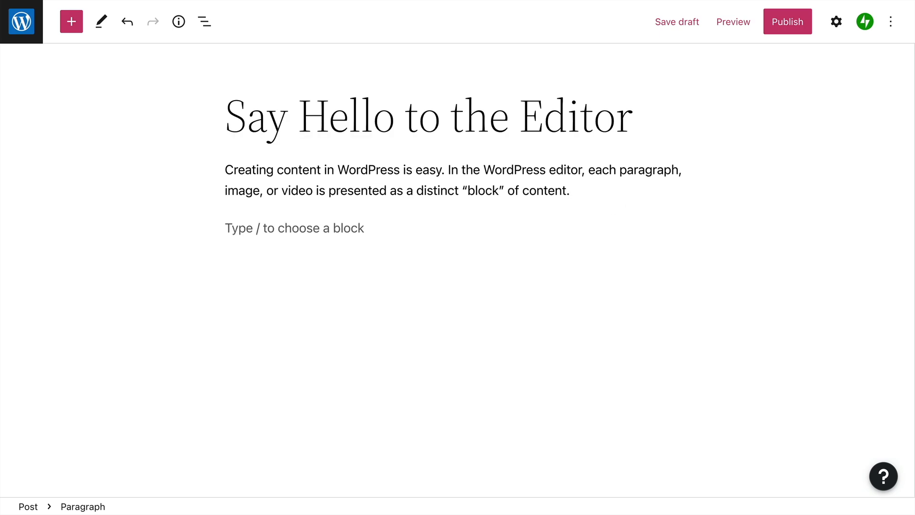
pyautogui.click(263, 228)
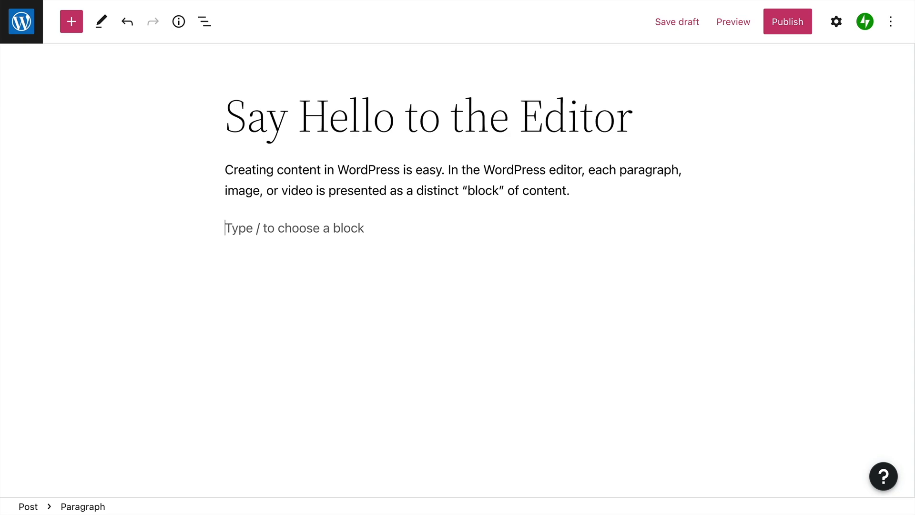
pyautogui.write('/')
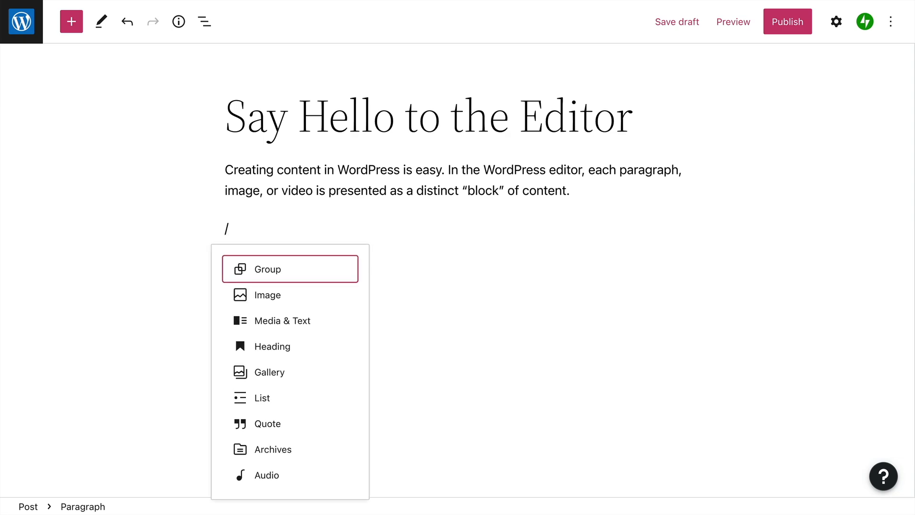
pyautogui.write('image')
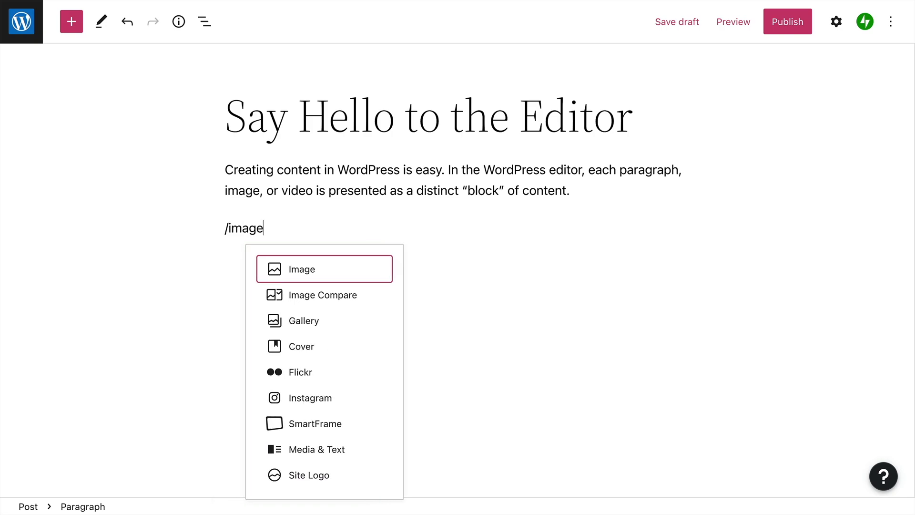
pyautogui.moveTo(325, 275)
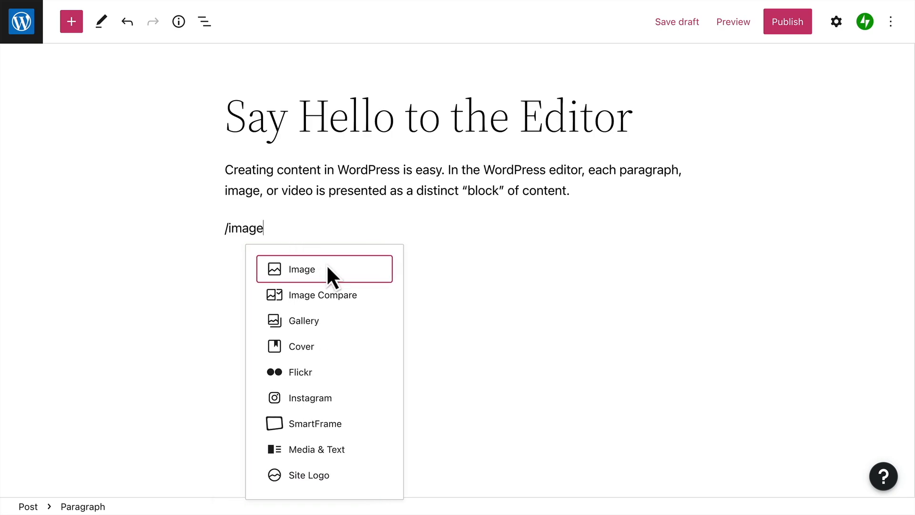
pyautogui.moveTo(339, 272)
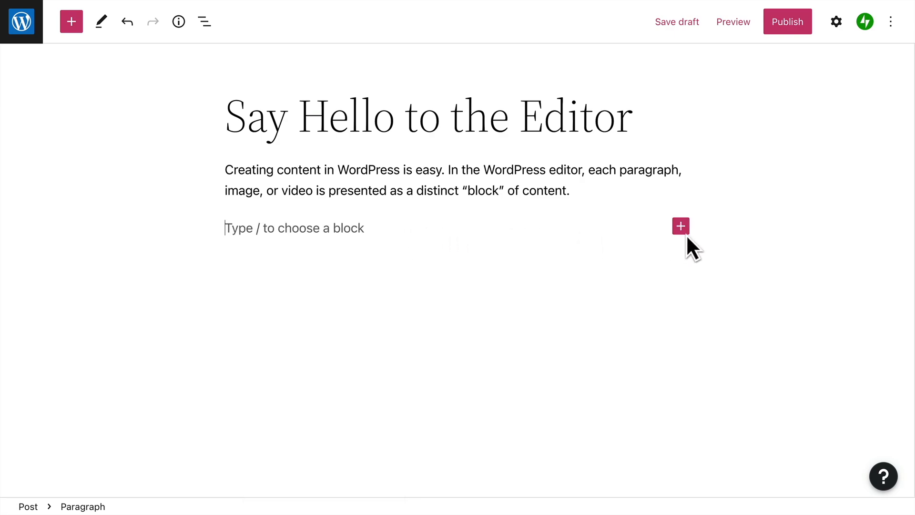
# Step: Show the inline block inserter beside the empty block with Paragraph, Group, Image and Gallery choices
pyautogui.click(681, 226)
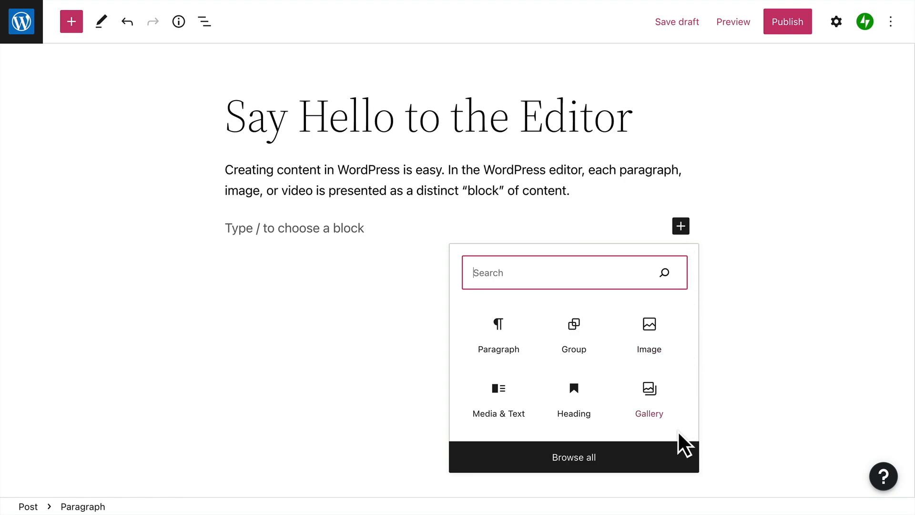
pyautogui.moveTo(83, 66)
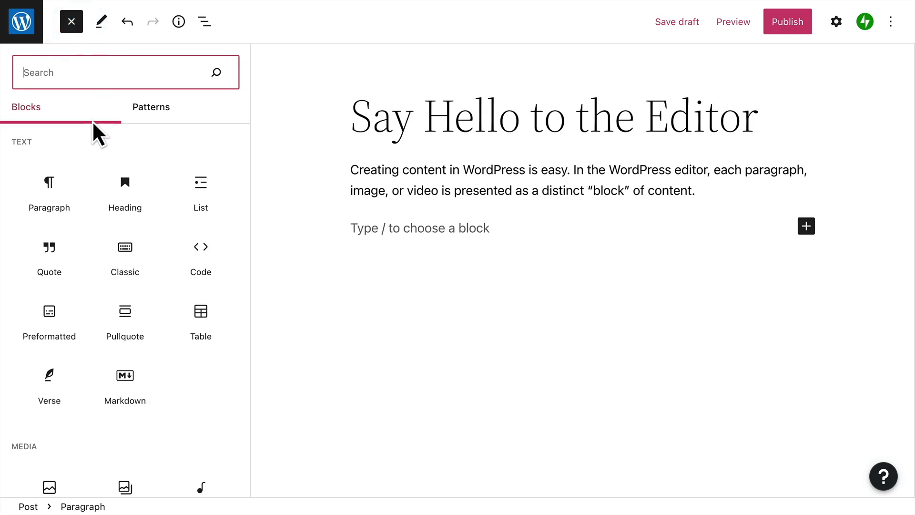
pyautogui.moveTo(125, 191)
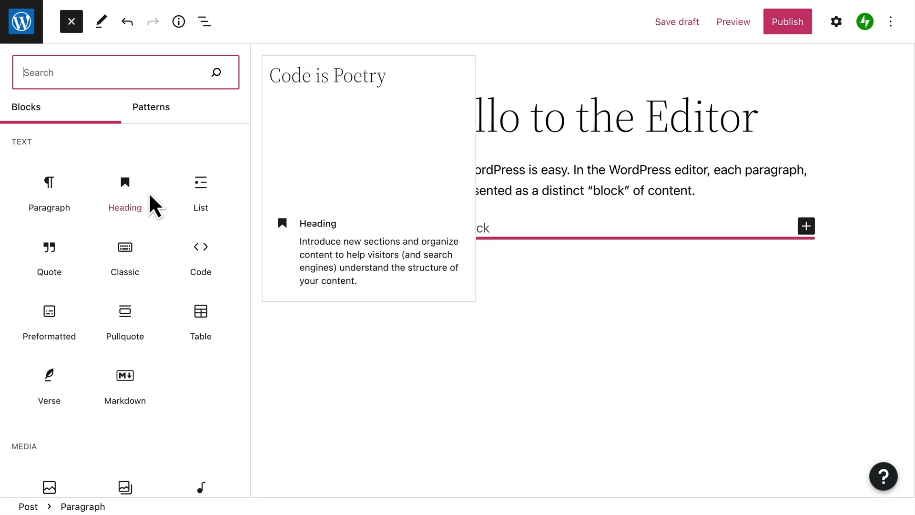
pyautogui.moveTo(201, 188)
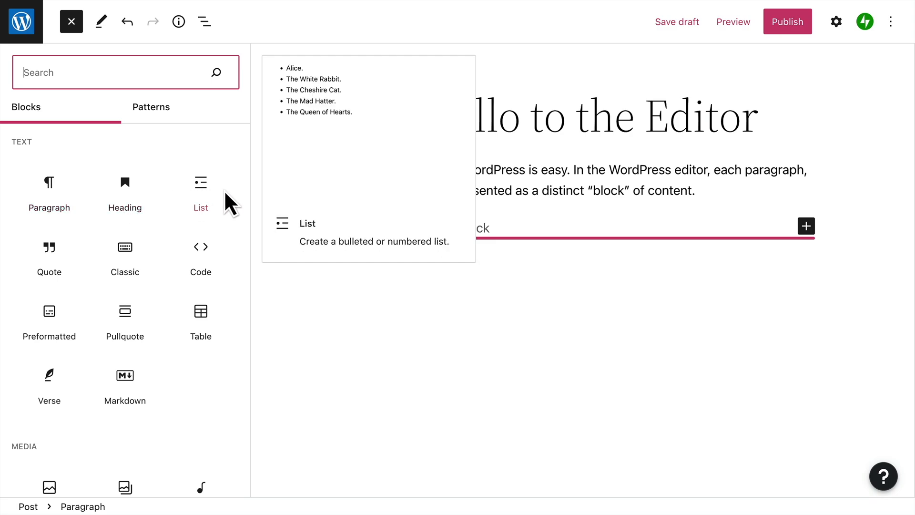
pyautogui.moveTo(248, 189)
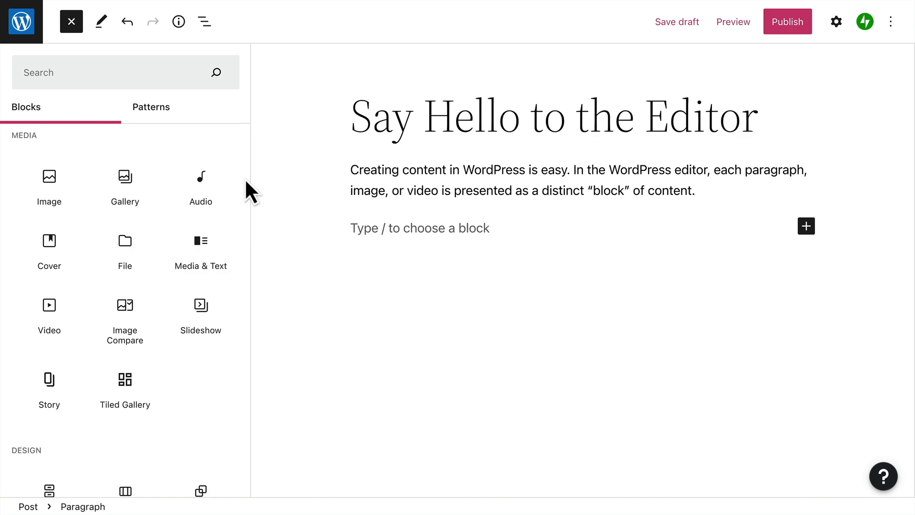
# Step: Insert a Quote block from the Text category, showing the sample quote cited to 'Bill S.'
pyautogui.scroll(-3)
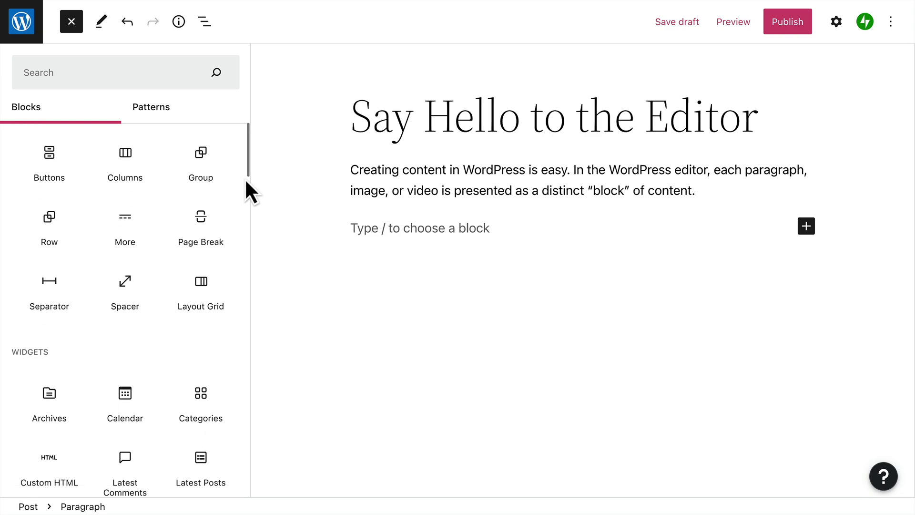
pyautogui.scroll(-3)
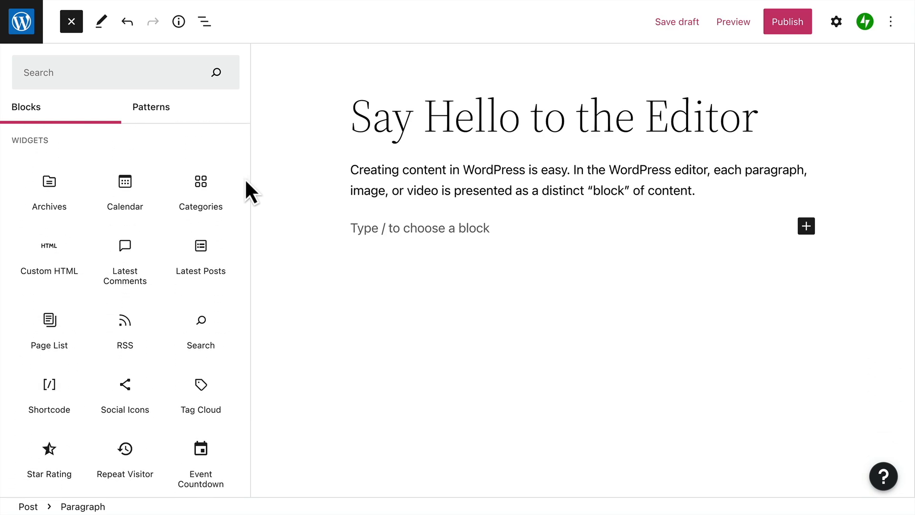
pyautogui.scroll(-3)
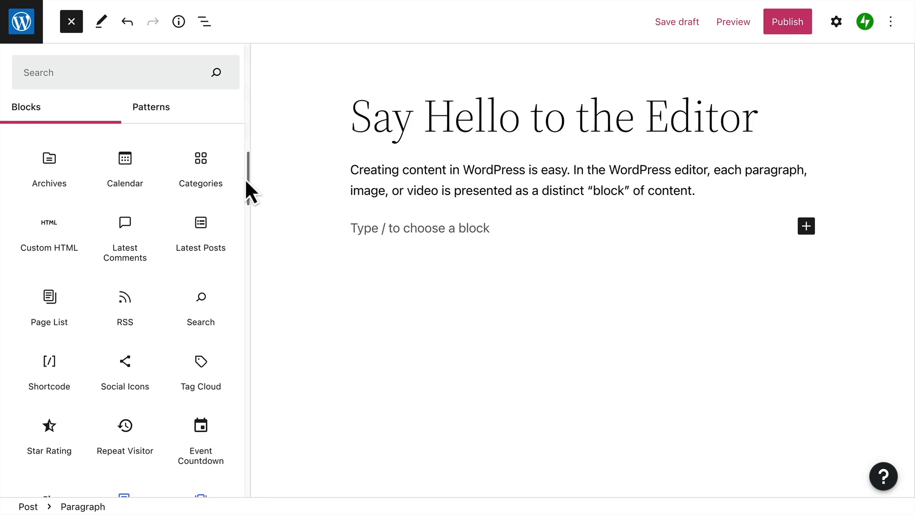
pyautogui.scroll(-3)
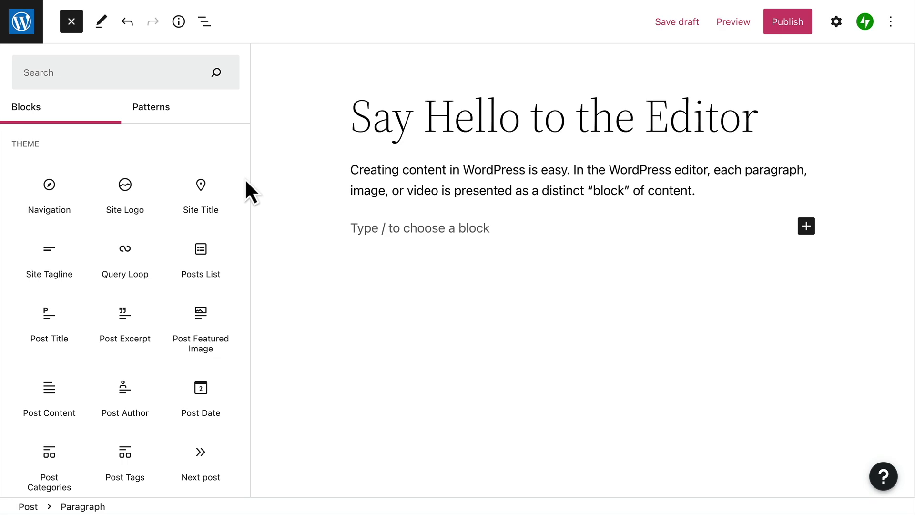
pyautogui.scroll(-3)
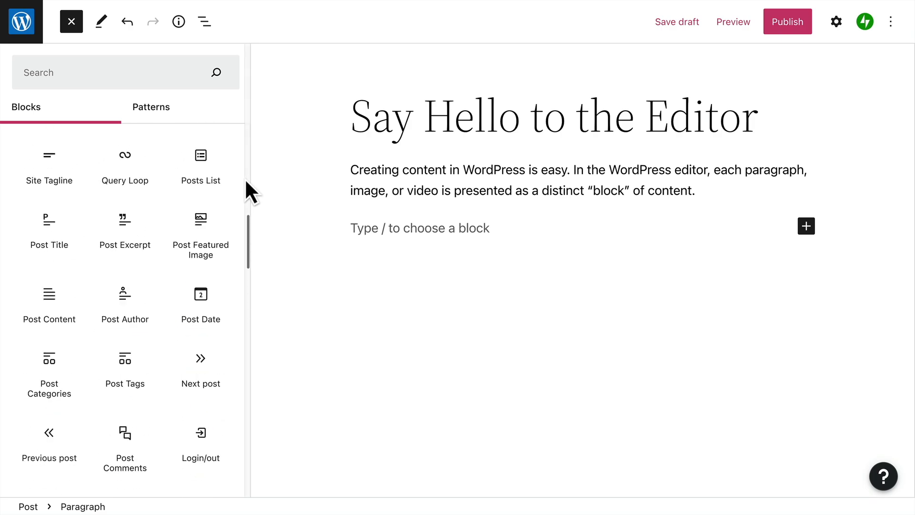
pyautogui.moveTo(49, 260)
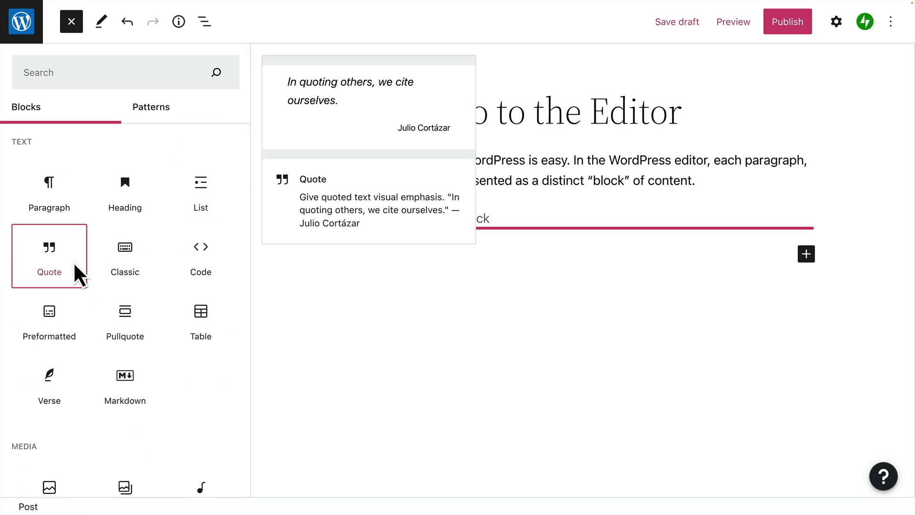
pyautogui.click(48, 256)
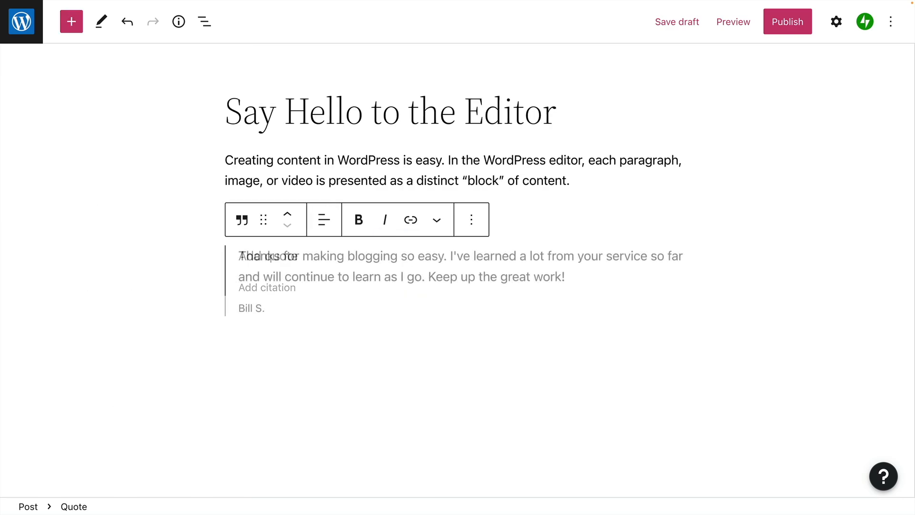
pyautogui.click(472, 220)
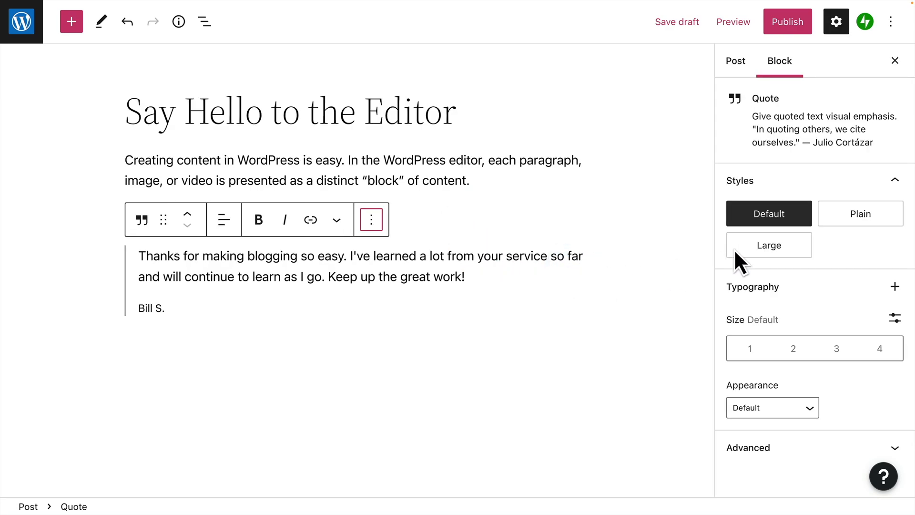
# Step: Try the Plain style, then set the quote to Large with bigger italic text and right-aligned citation
pyautogui.click(861, 214)
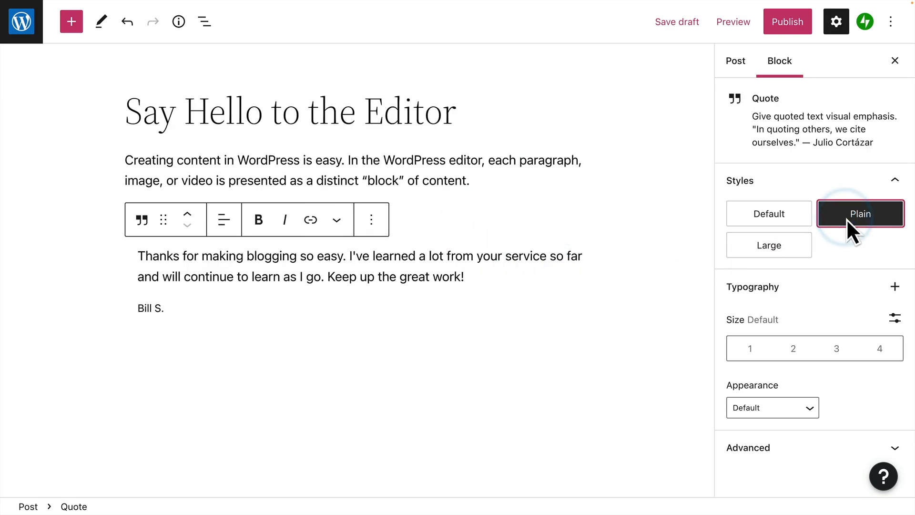
pyautogui.click(770, 245)
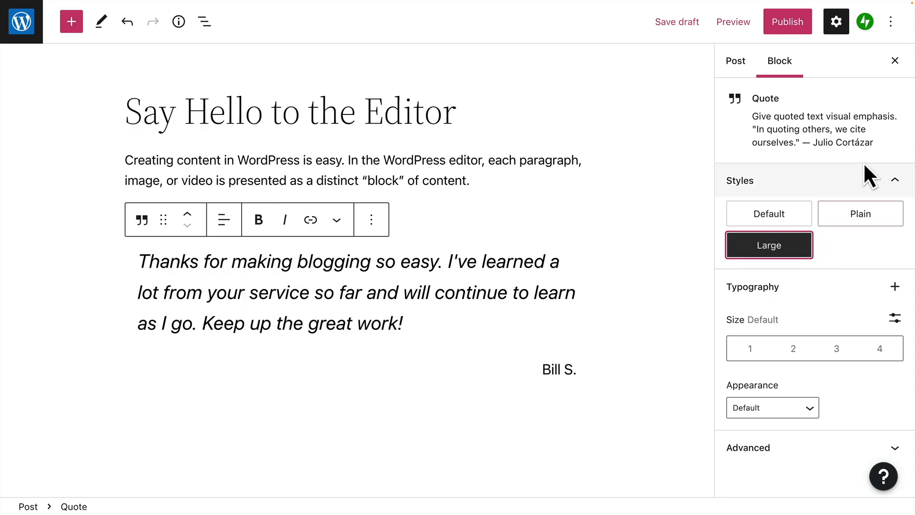